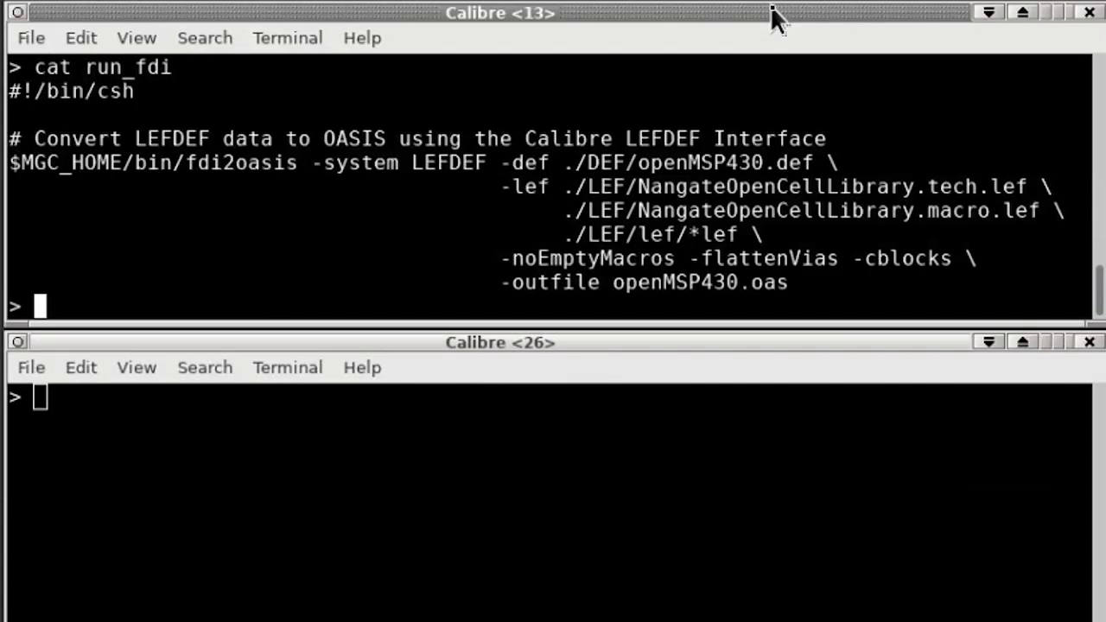
Step: Source the run_fdi LEF/DEF-to-OASIS conversion script and begin the vi check_macro.py command
text(source run_fdi)
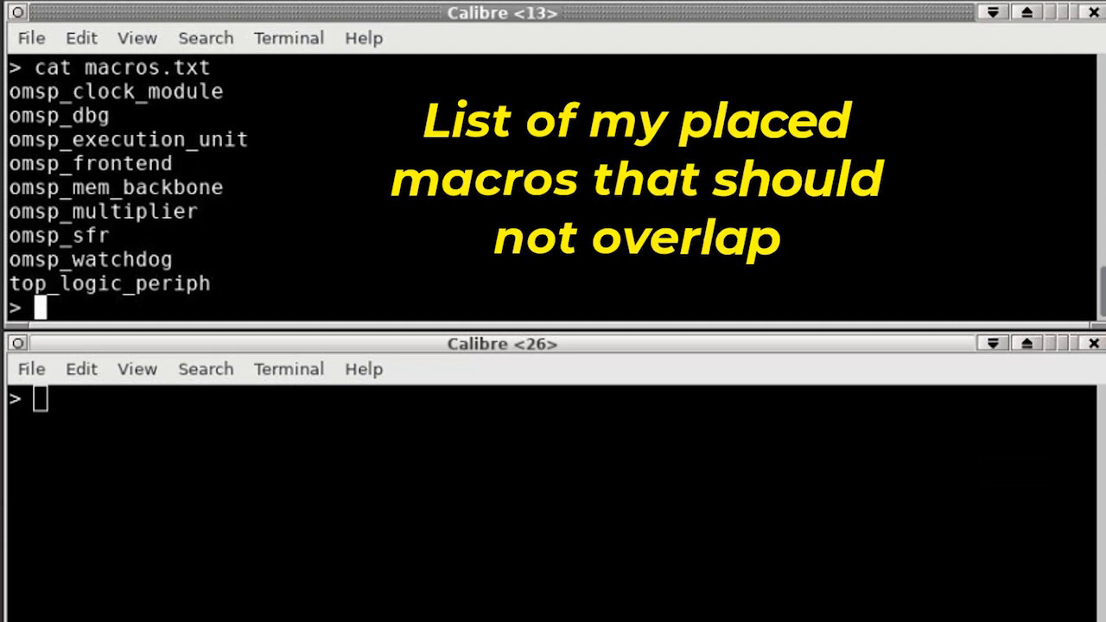
text(vi check_macro.py)
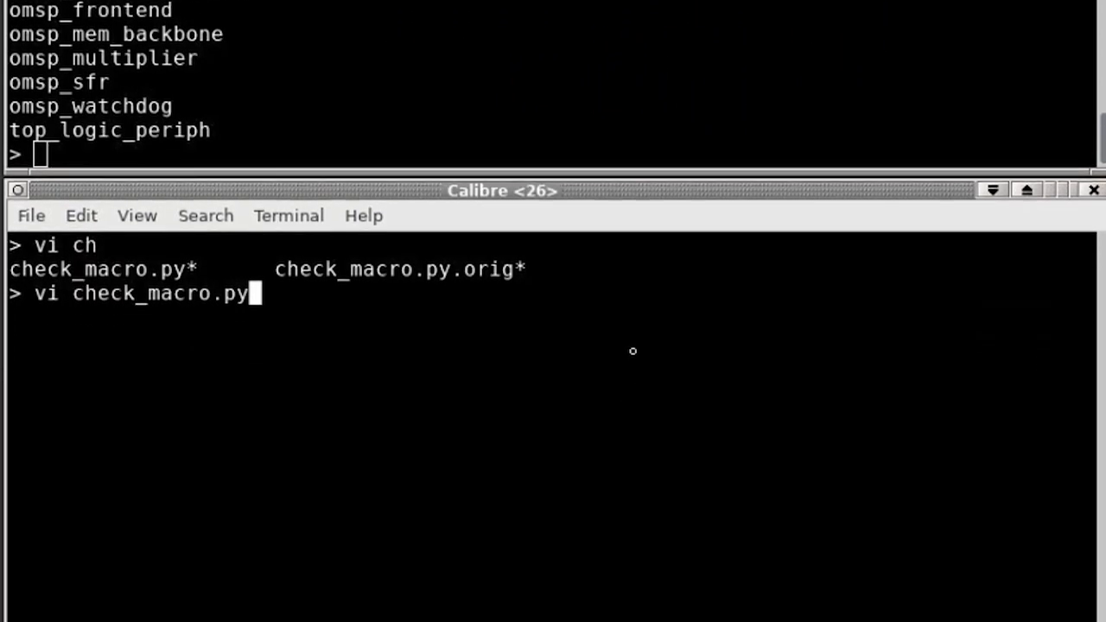
Step: View check_macro.py in vi, scrolling to see it read macros.txt and write my.map and macro_overlap.svrf
key(Return)
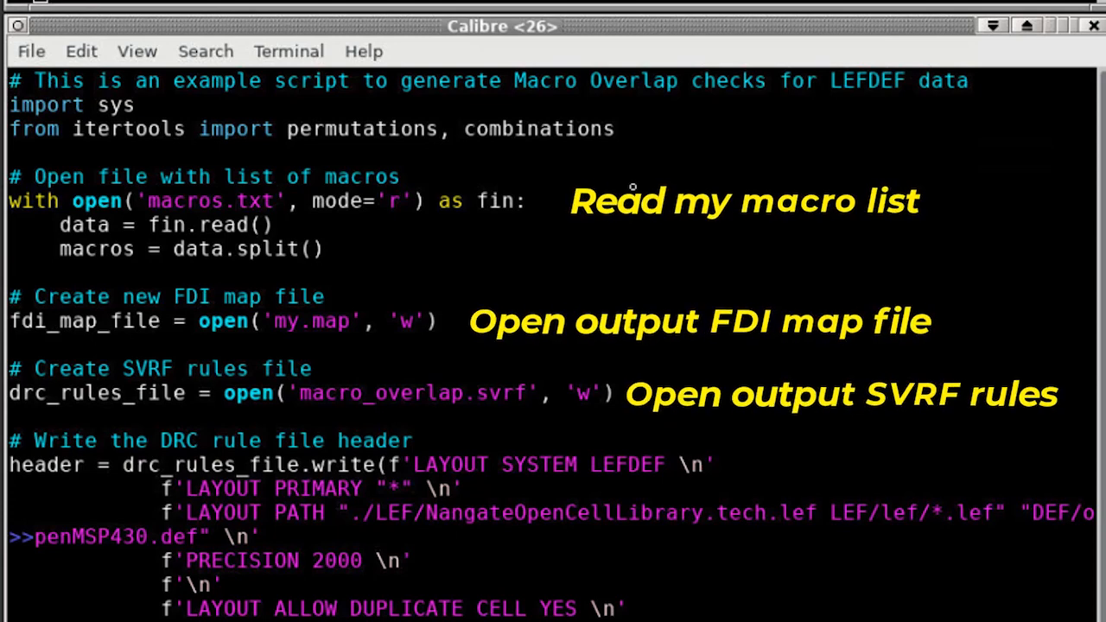
scroll(down, 3)
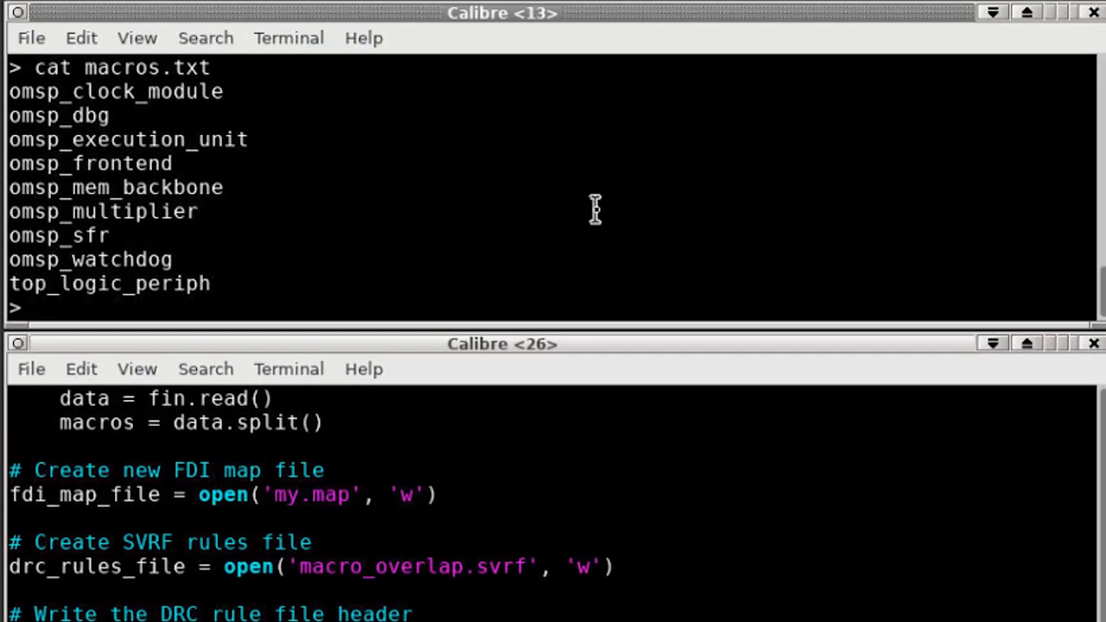
Step: Generate the overlap deck with calpython3 check_macro.py and launch calibre -drc -hier -turbo on macro_overlap.svrf
text(calpython3 check_macro.py)
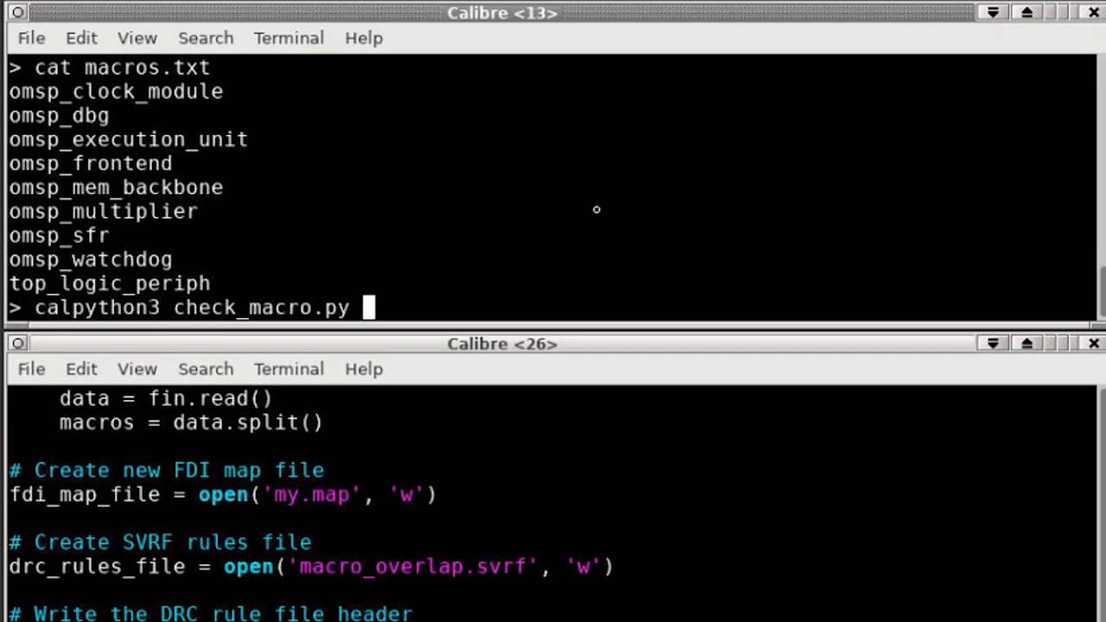
key(Return)
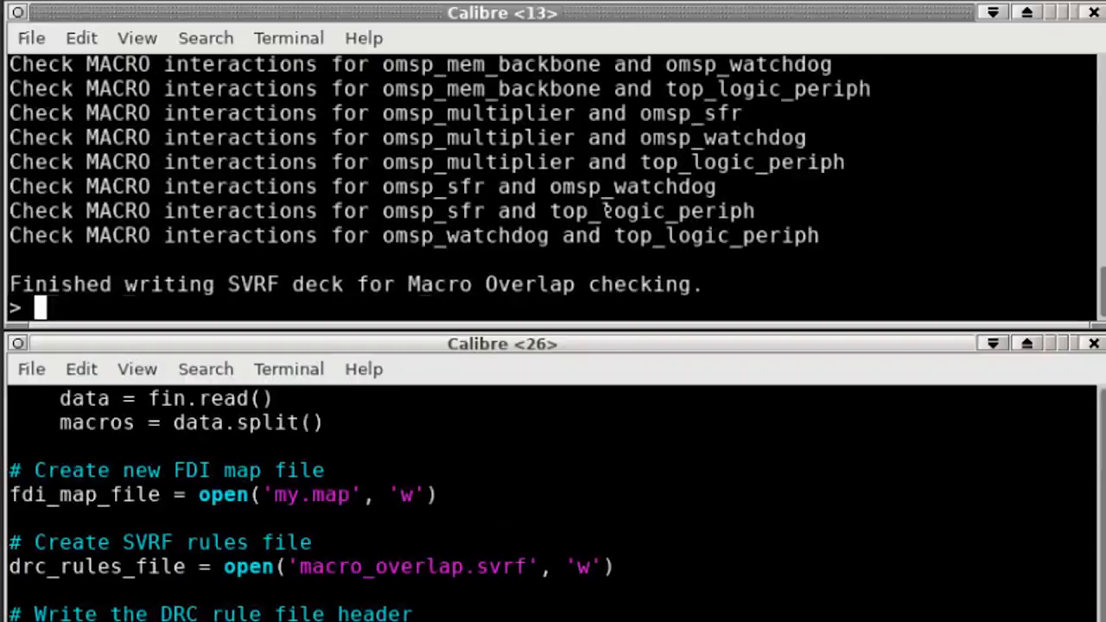
text(calibre -drc -)
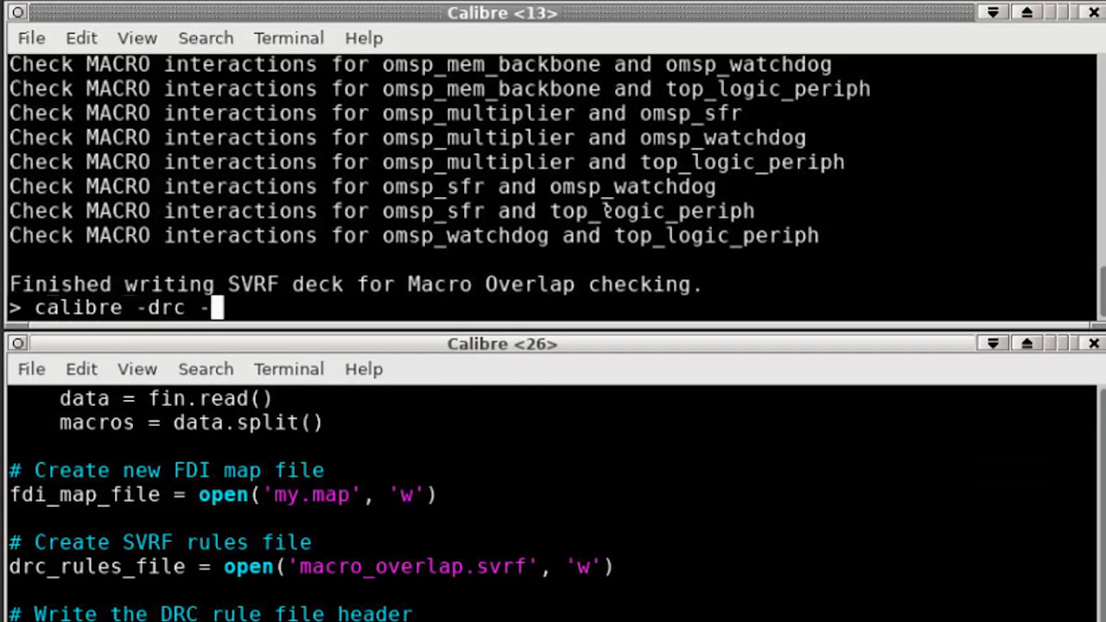
text(hier -turbo macro)
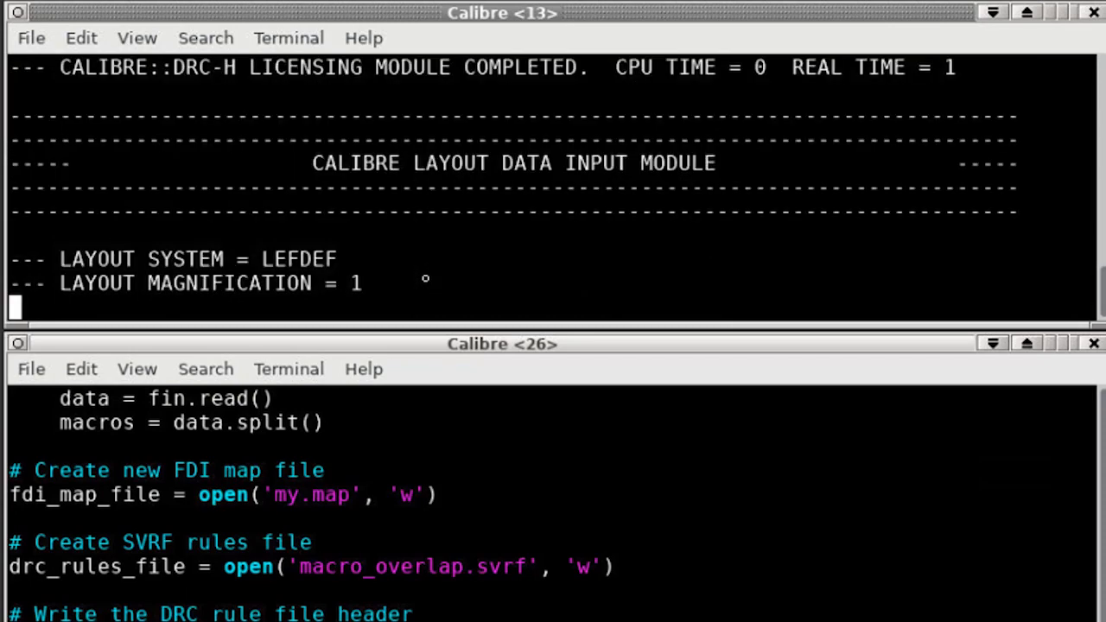
Step: Let the DRC run finish with 10 results in layout.rdb, then start calibredrv for DESIGNrev
text(calibredrv o)
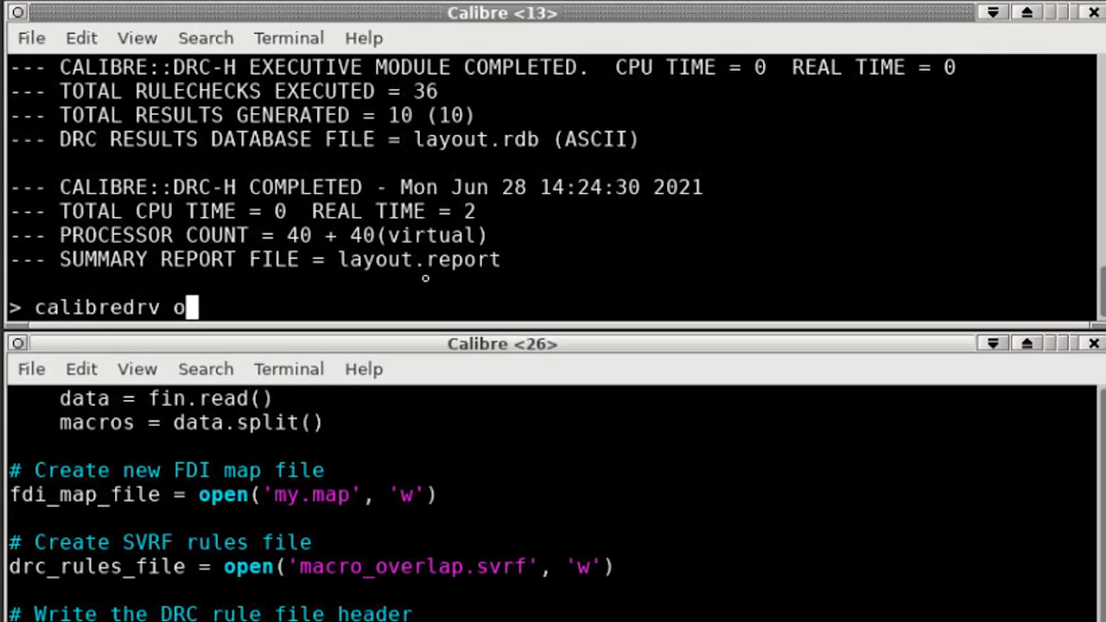